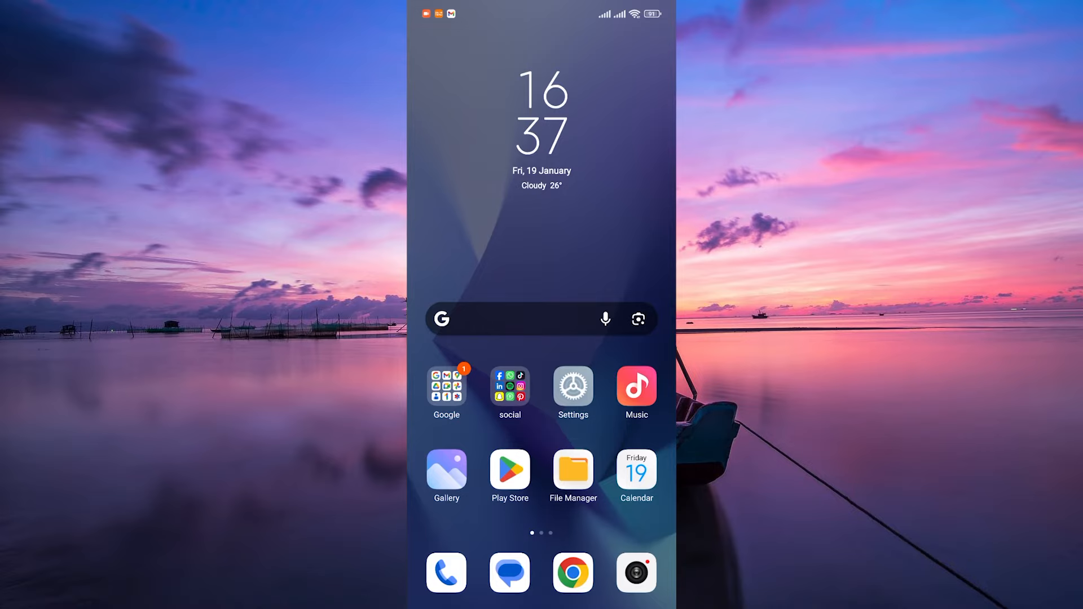
Step: Launch Facebook from the social apps folder on the home screen
left_click(509, 388)
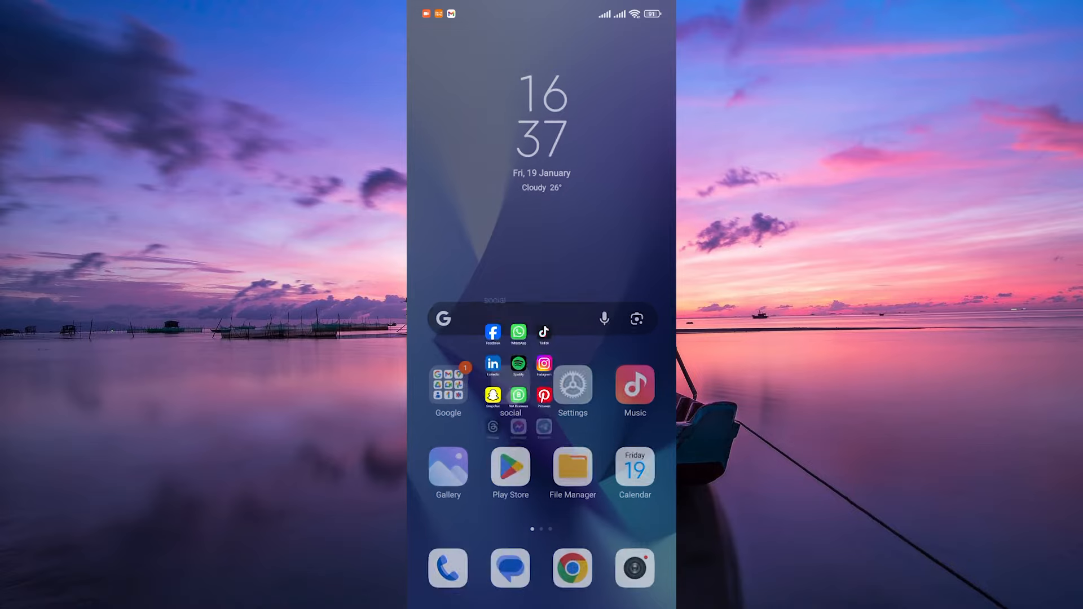
left_click(510, 387)
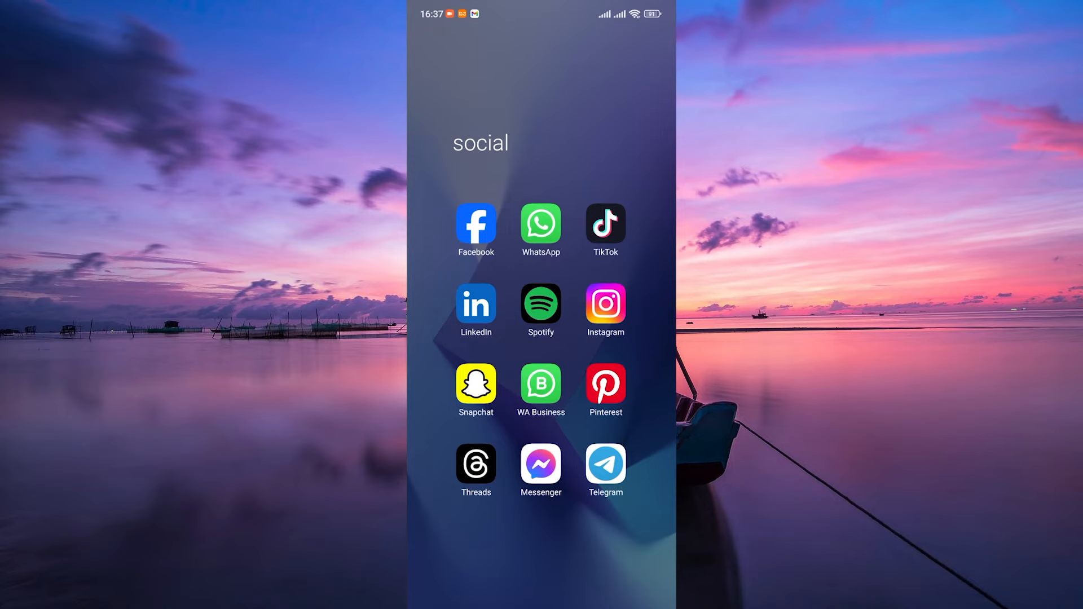
left_click(475, 222)
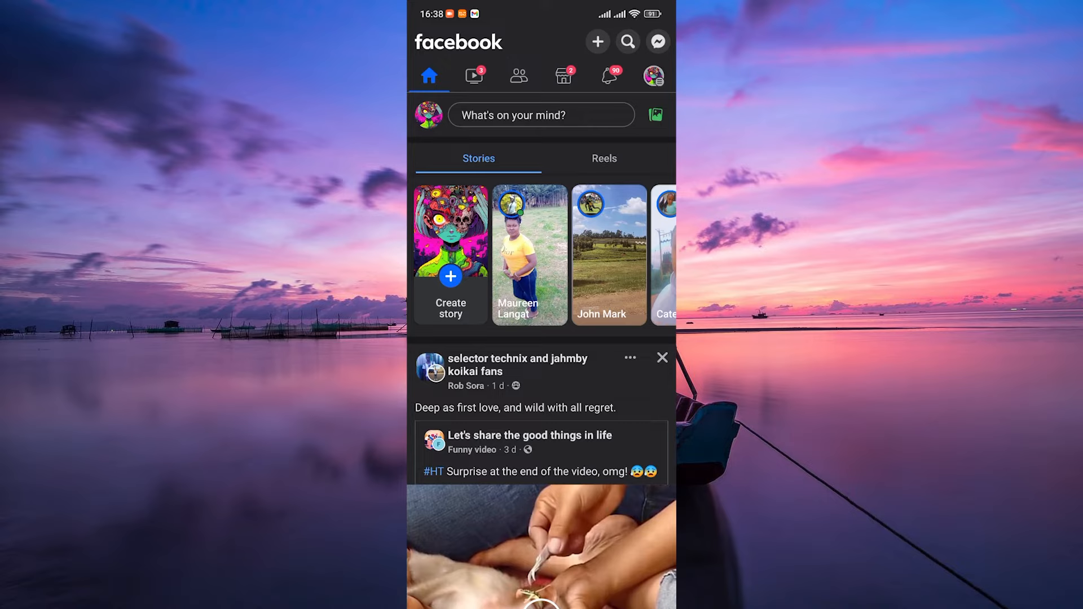
Step: Switch to the Animation World Page and bring up its menu of shortcuts
left_click(652, 76)
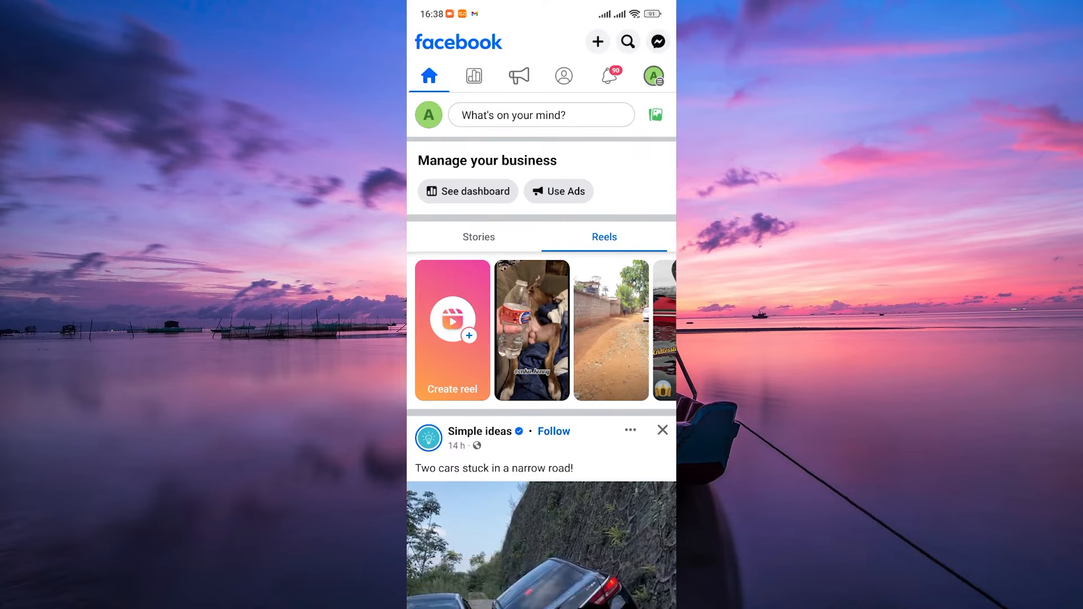
left_click(652, 75)
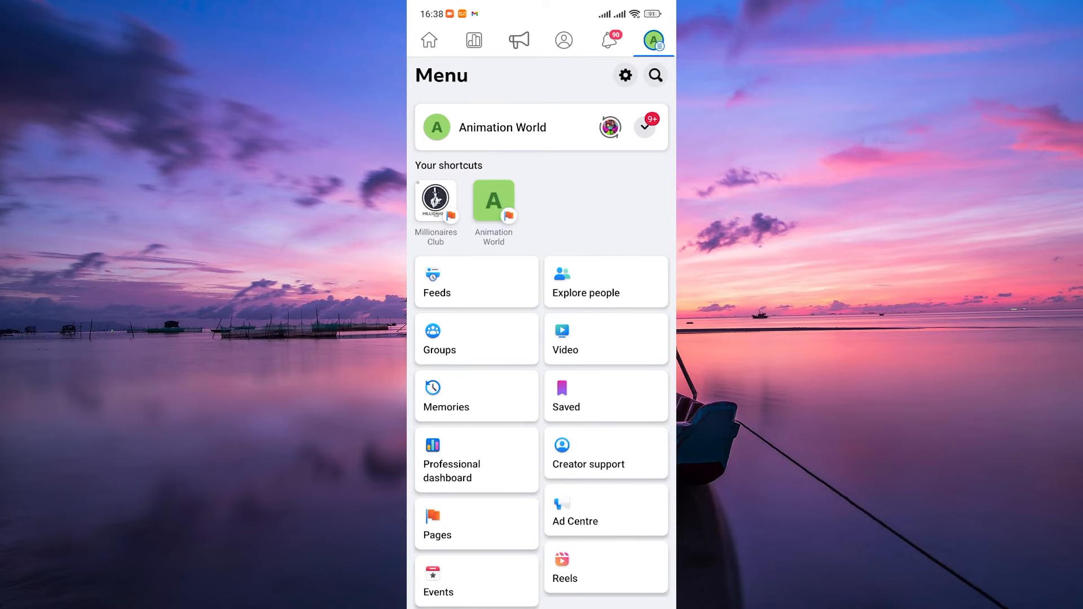
Step: Enter the Page's settings and scroll to the New Pages experience section
left_click(624, 76)
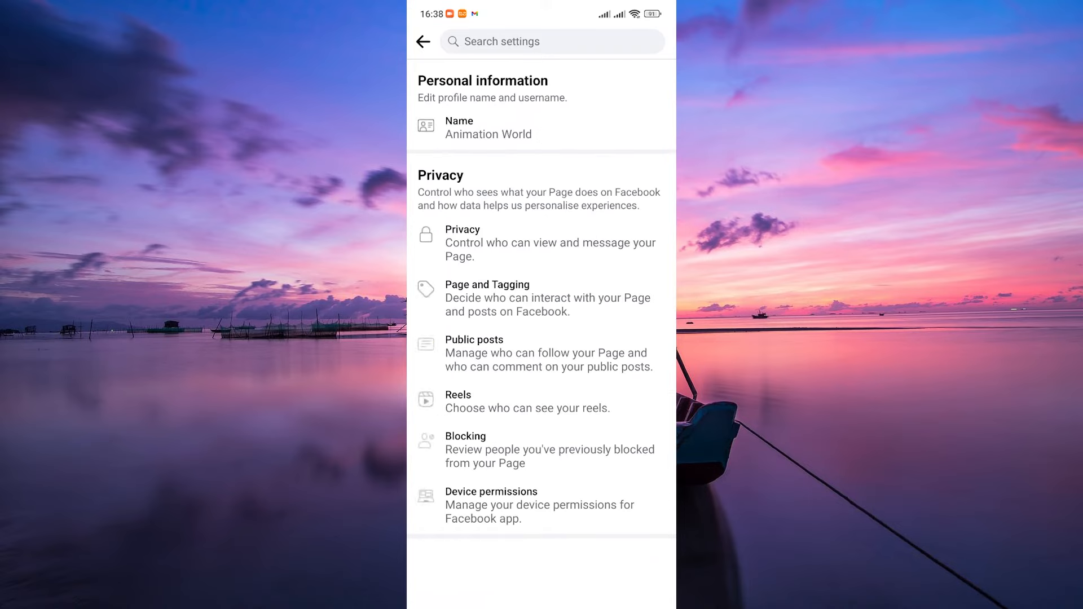
scroll("down", 3)
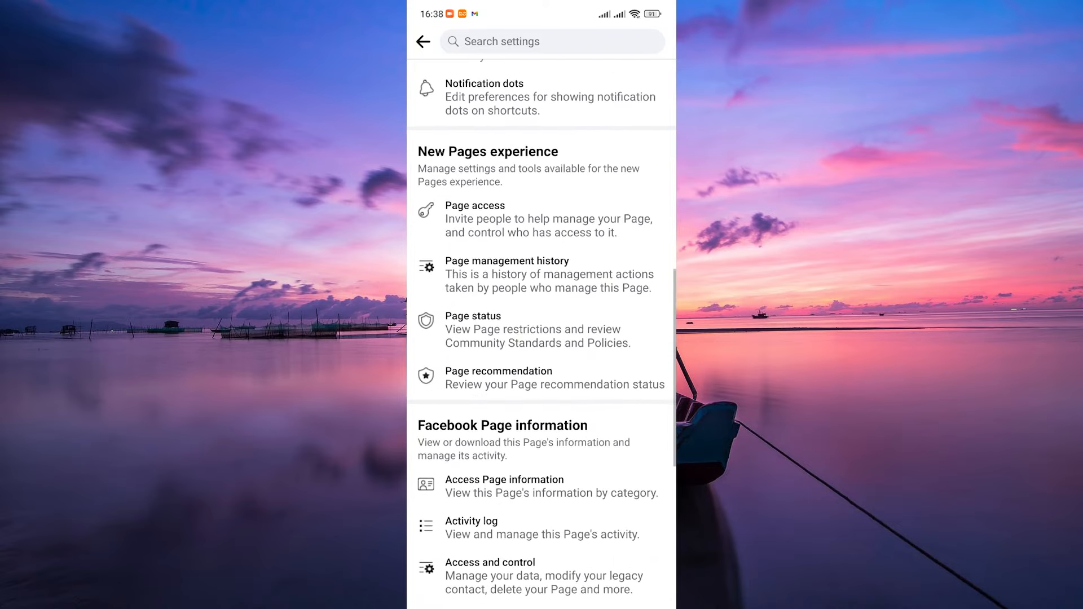
Step: Remove the second admin from Animation World via Page access and 'Remove from Page'
left_click(475, 218)
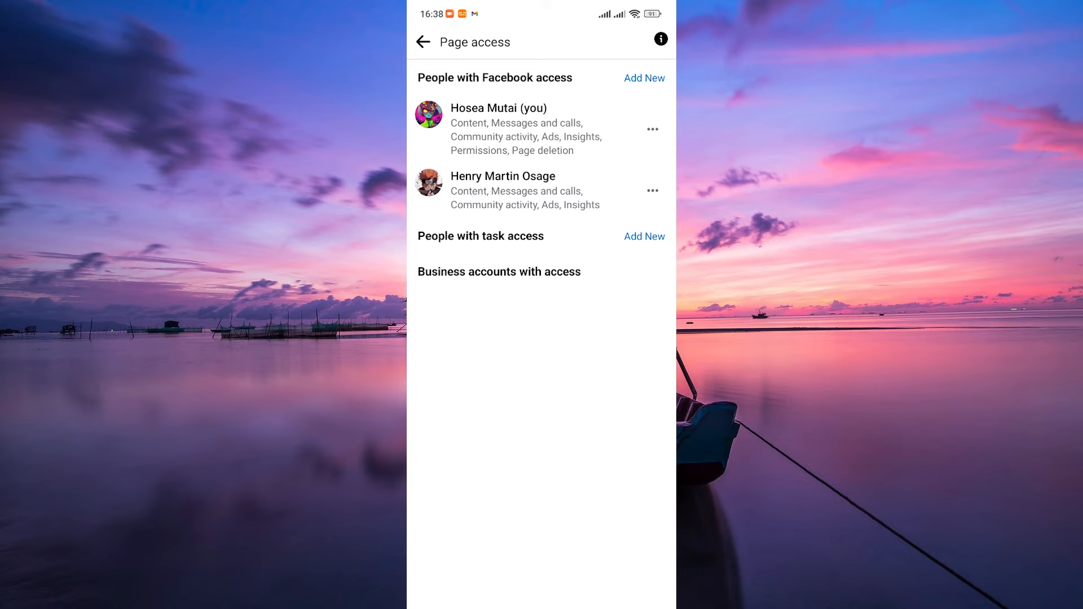
left_click(651, 191)
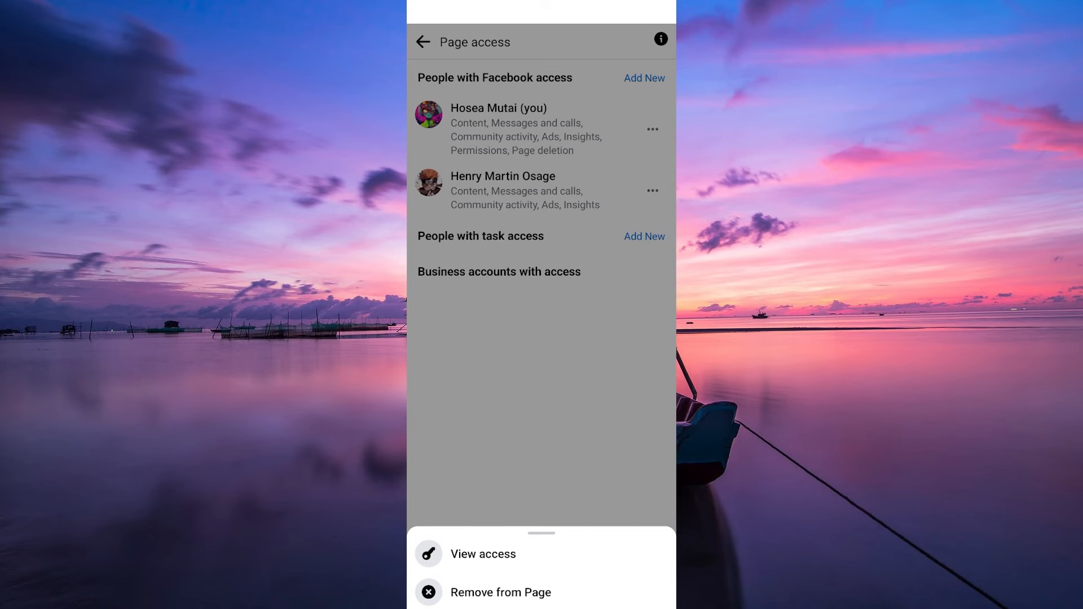
left_click(483, 554)
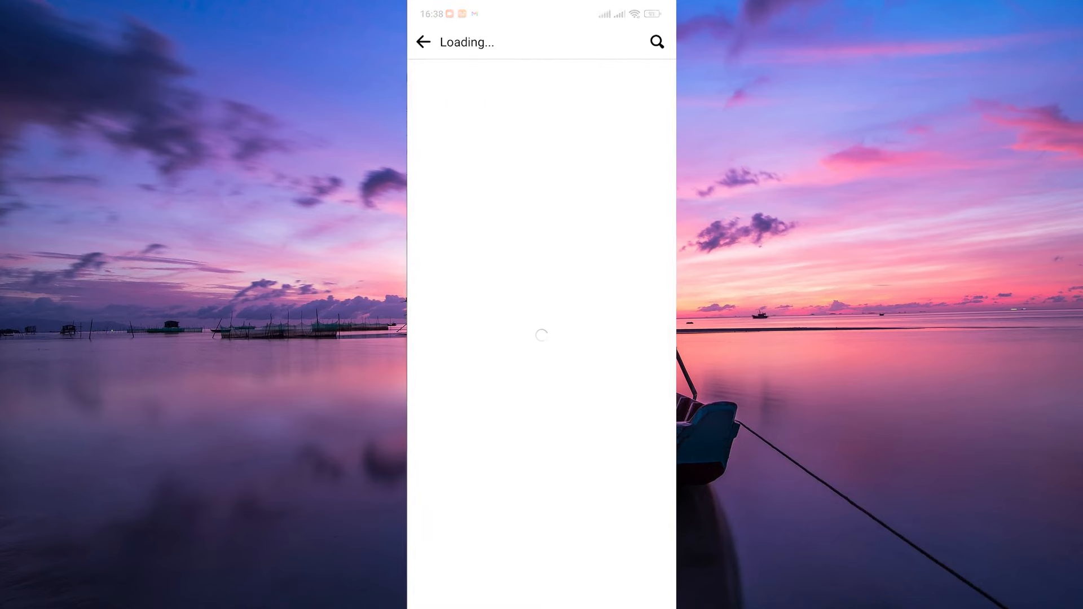